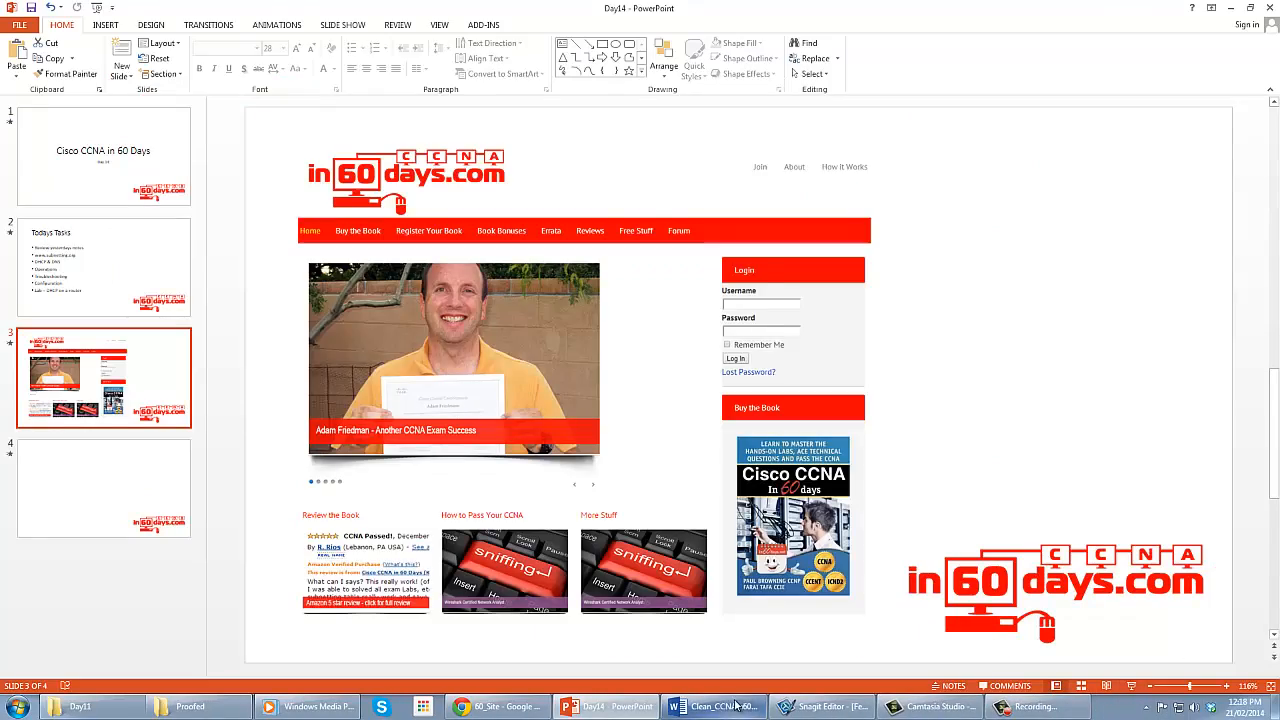
Bring the Day 14 DHCP and DNS study guide in Word to the front
left_click(710, 706)
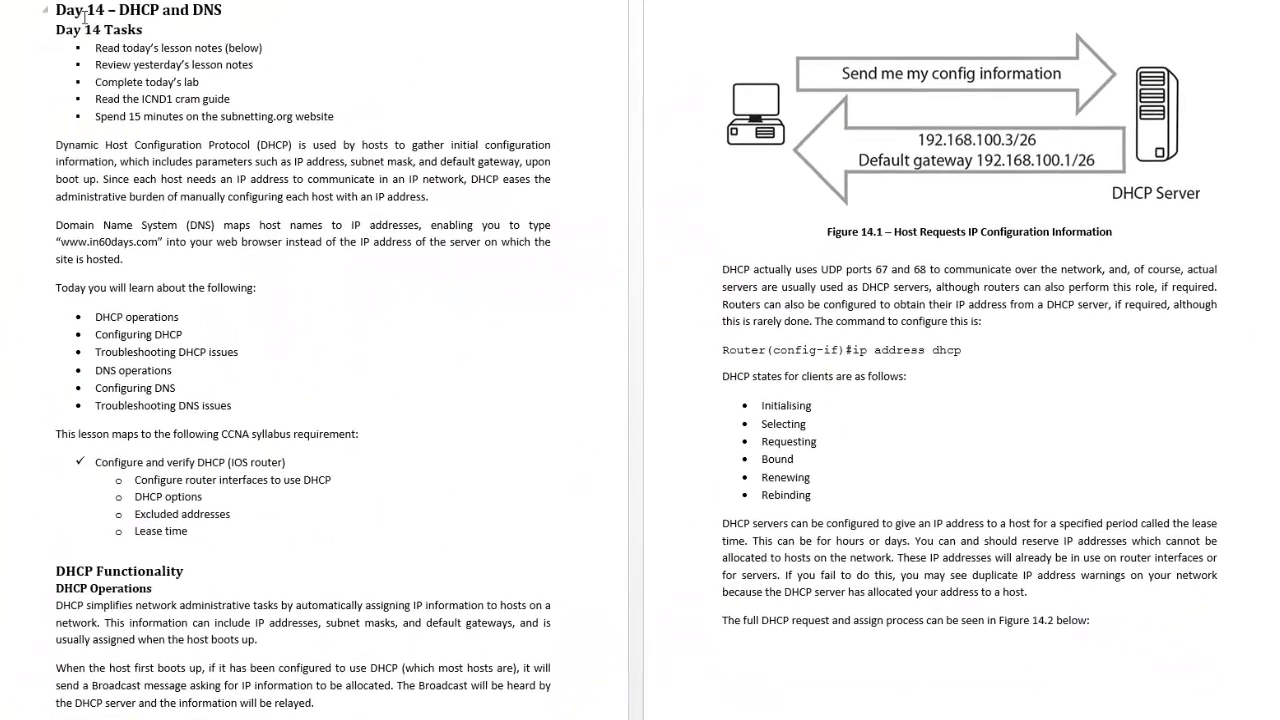
Scroll past DHCP Operations to the lease timers, DHCP Options and router configuration pages
scroll("down", 3)
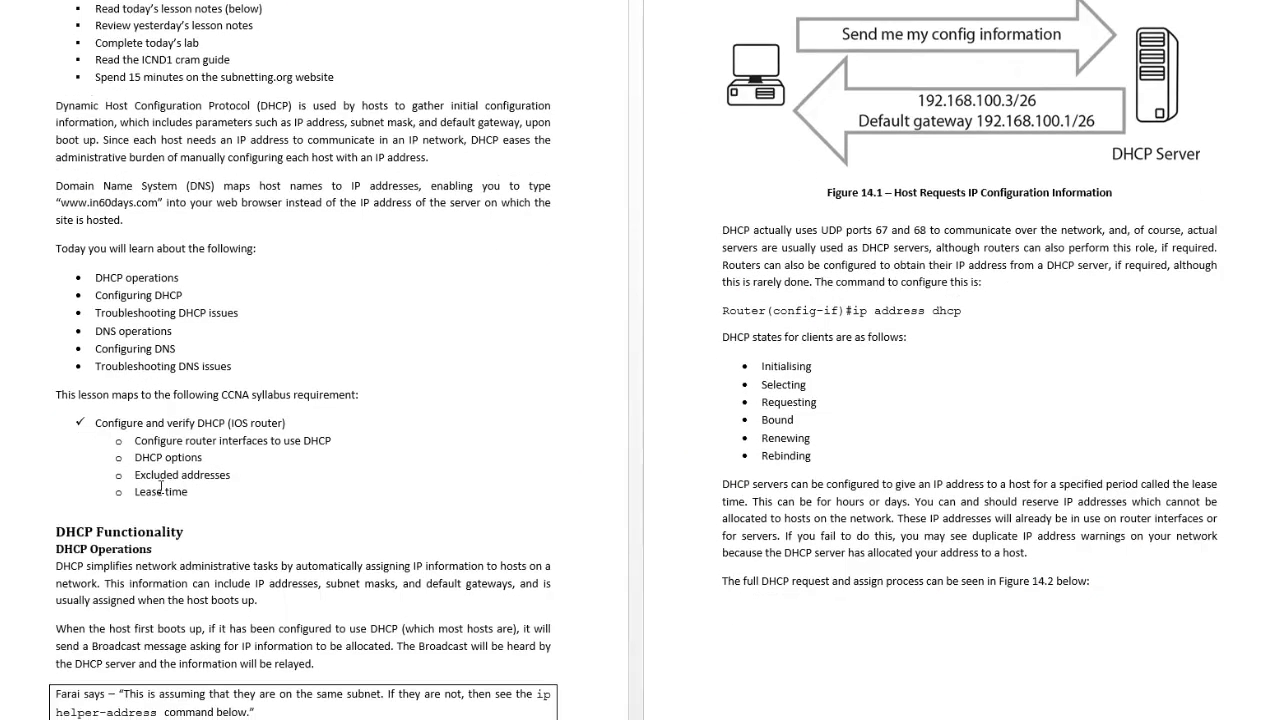
scroll("down", 3)
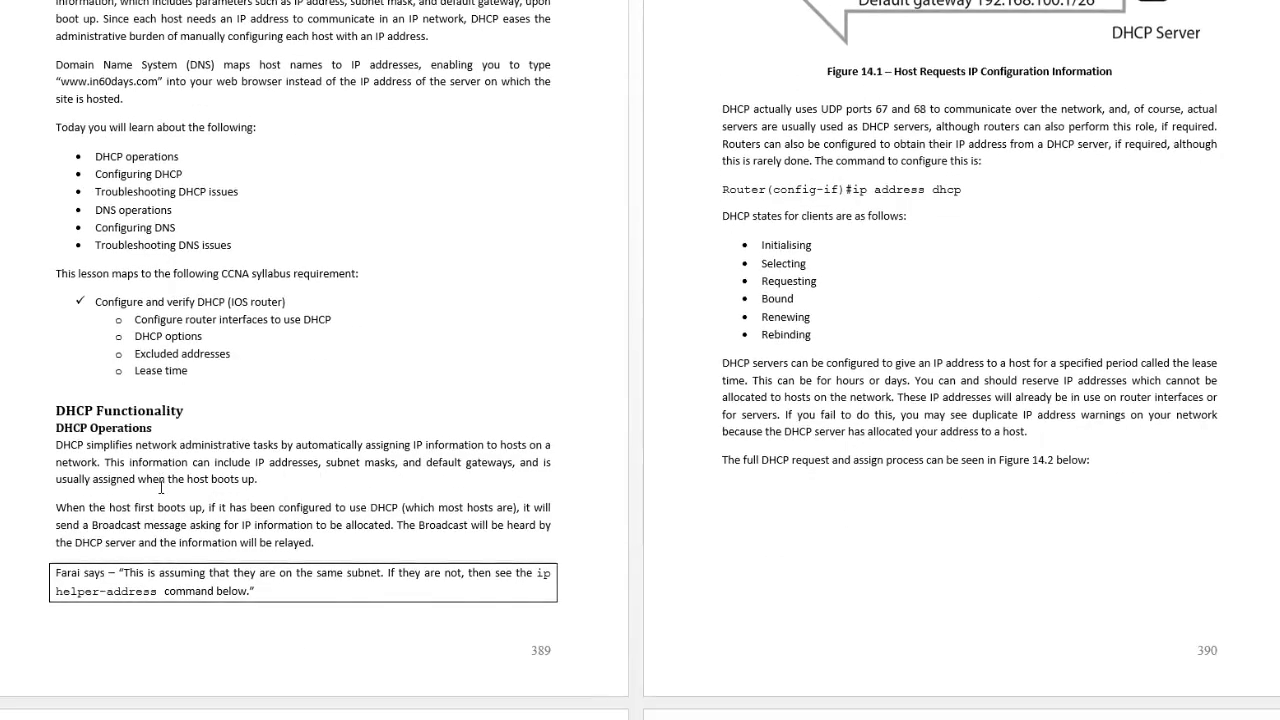
scroll("down", 3)
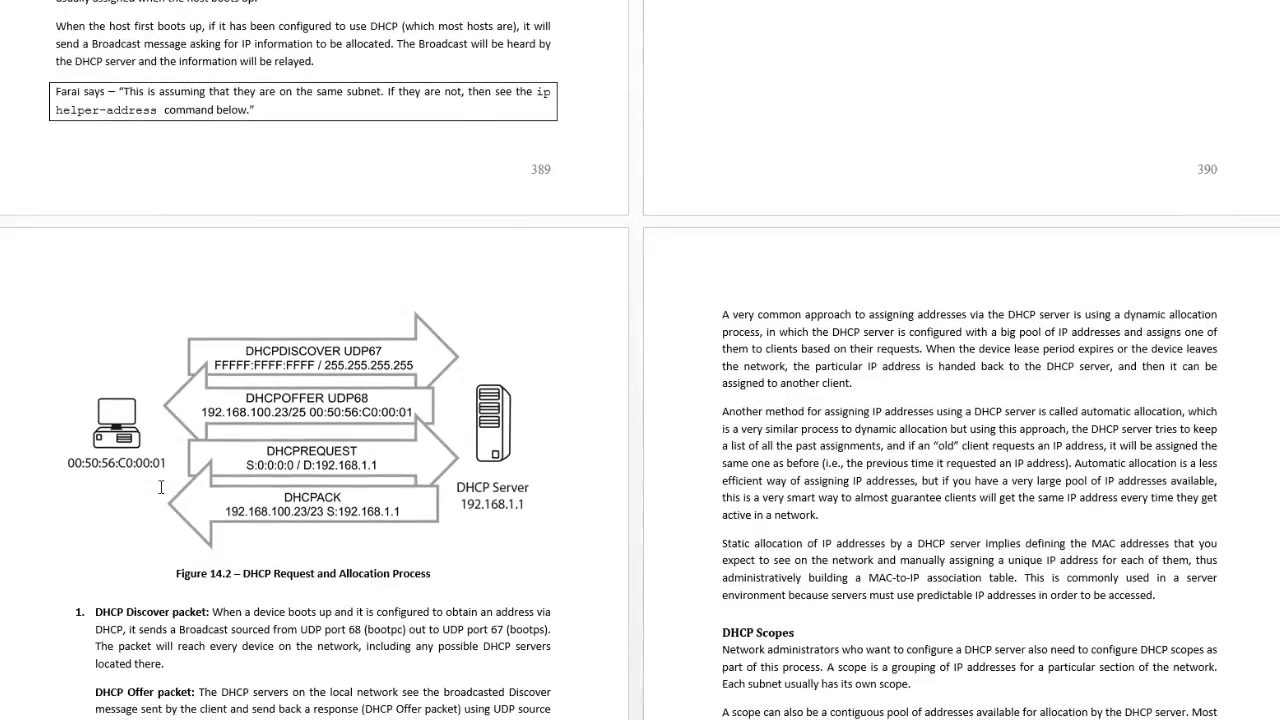
scroll("down", 3)
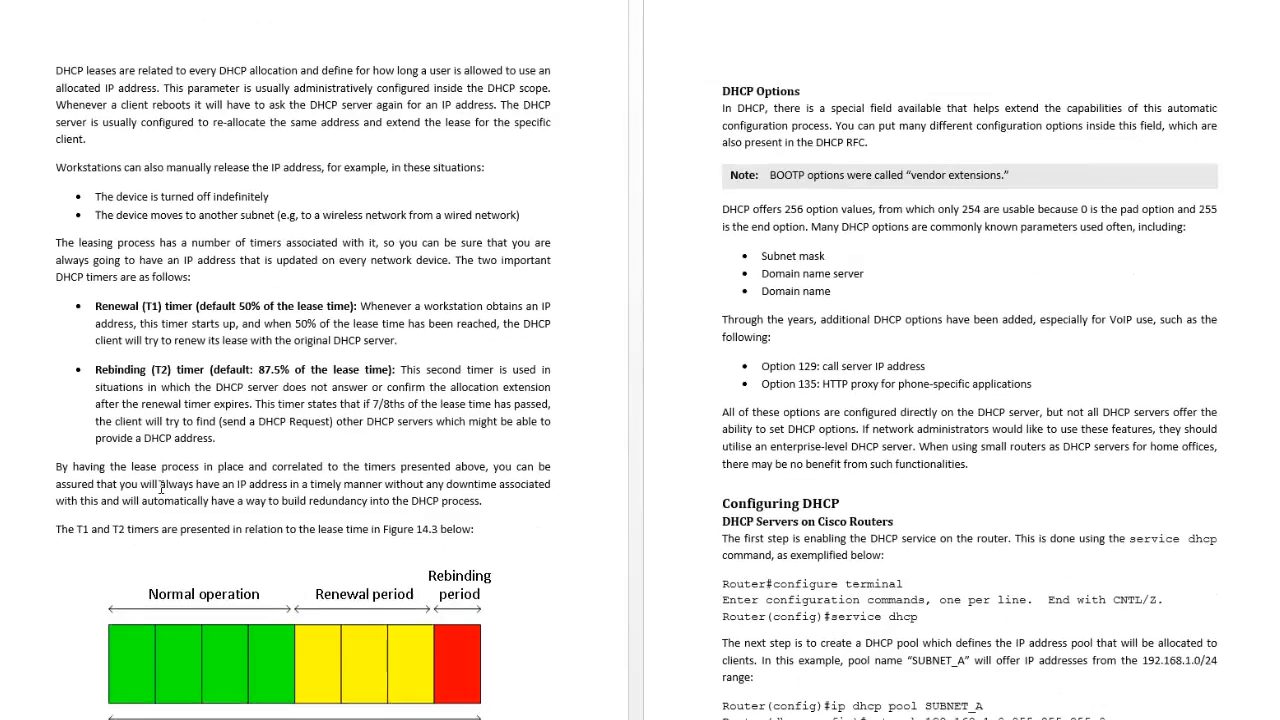
Scroll through DHCP client configuration and packet analysis to the Offer and Request figures
scroll("down", 3)
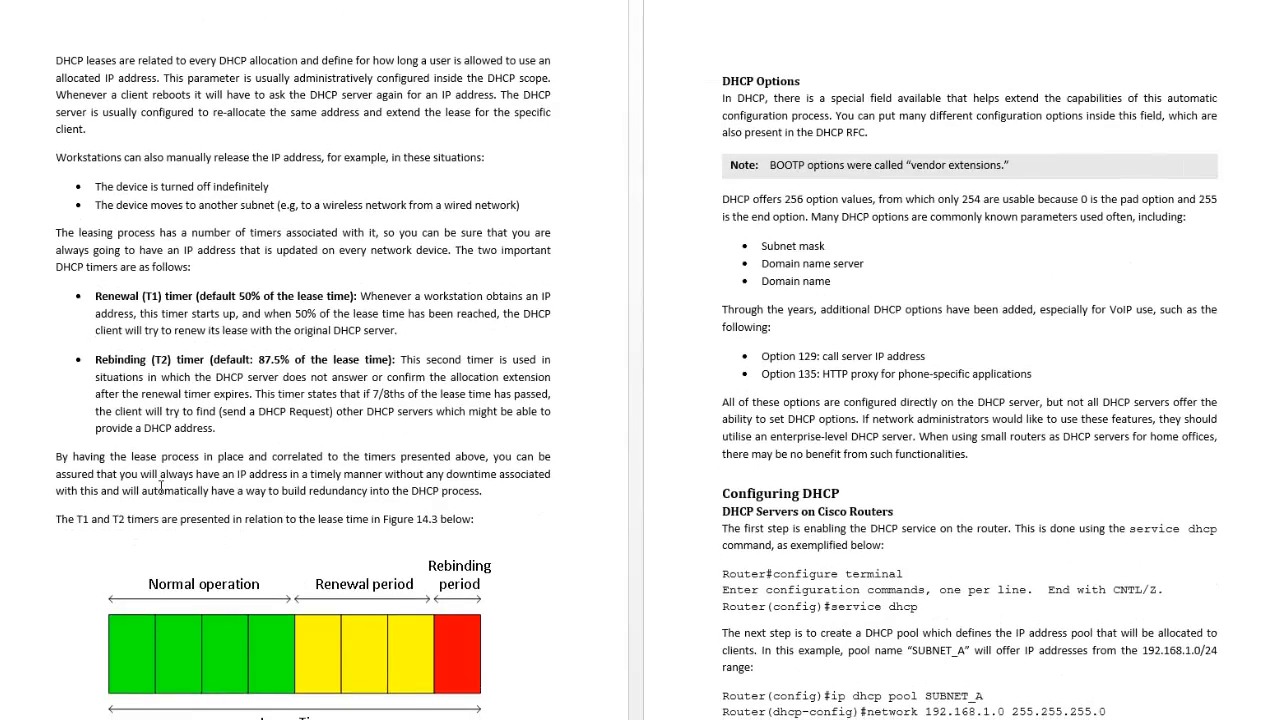
scroll("down", 3)
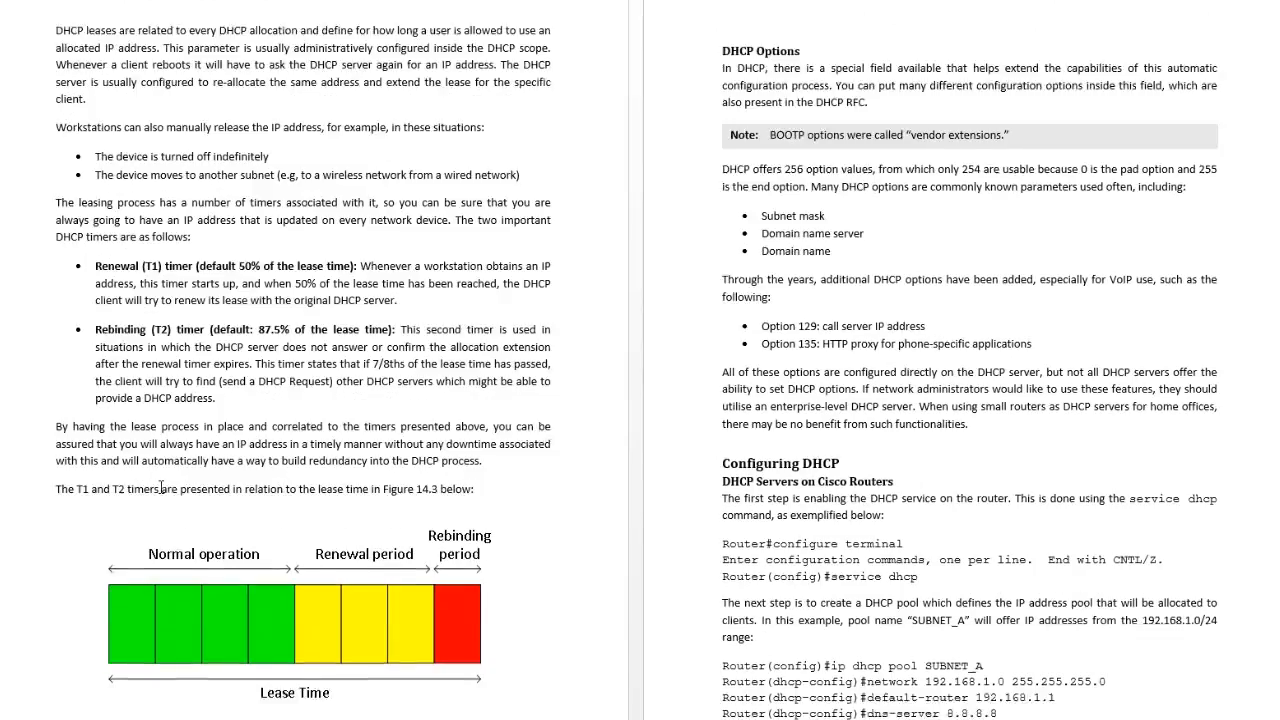
scroll("down", 3)
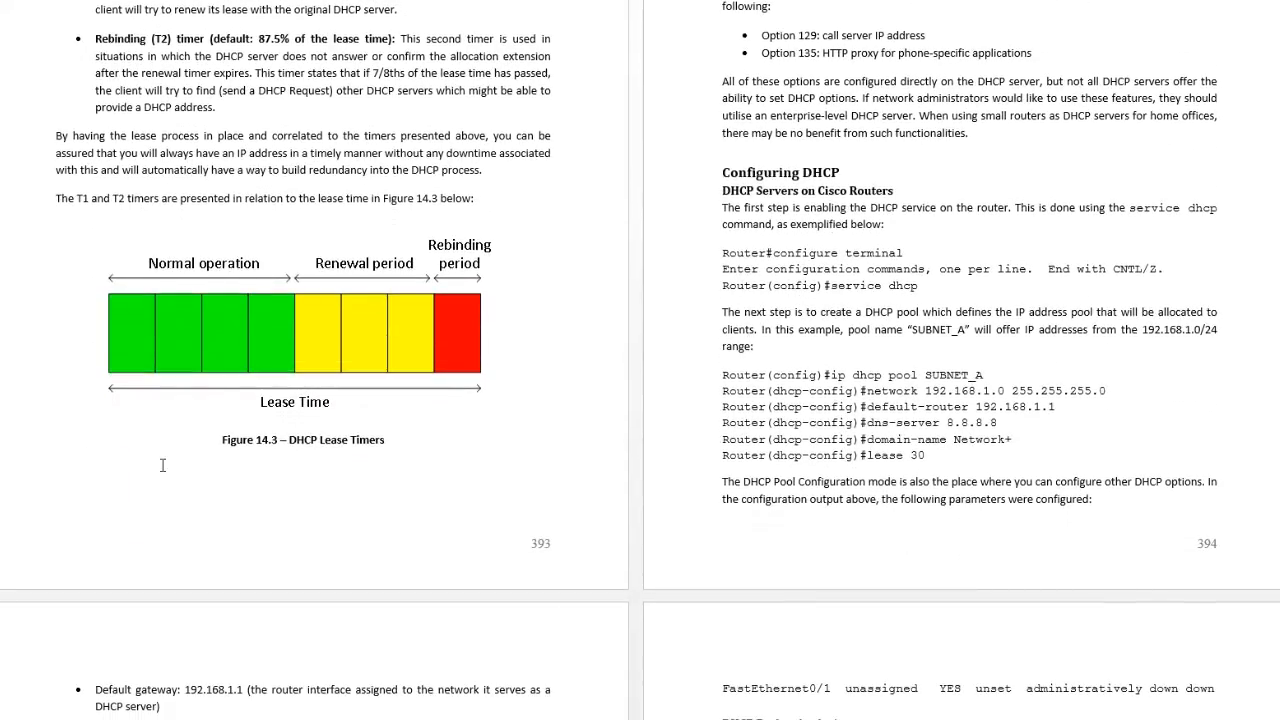
scroll("down", 3)
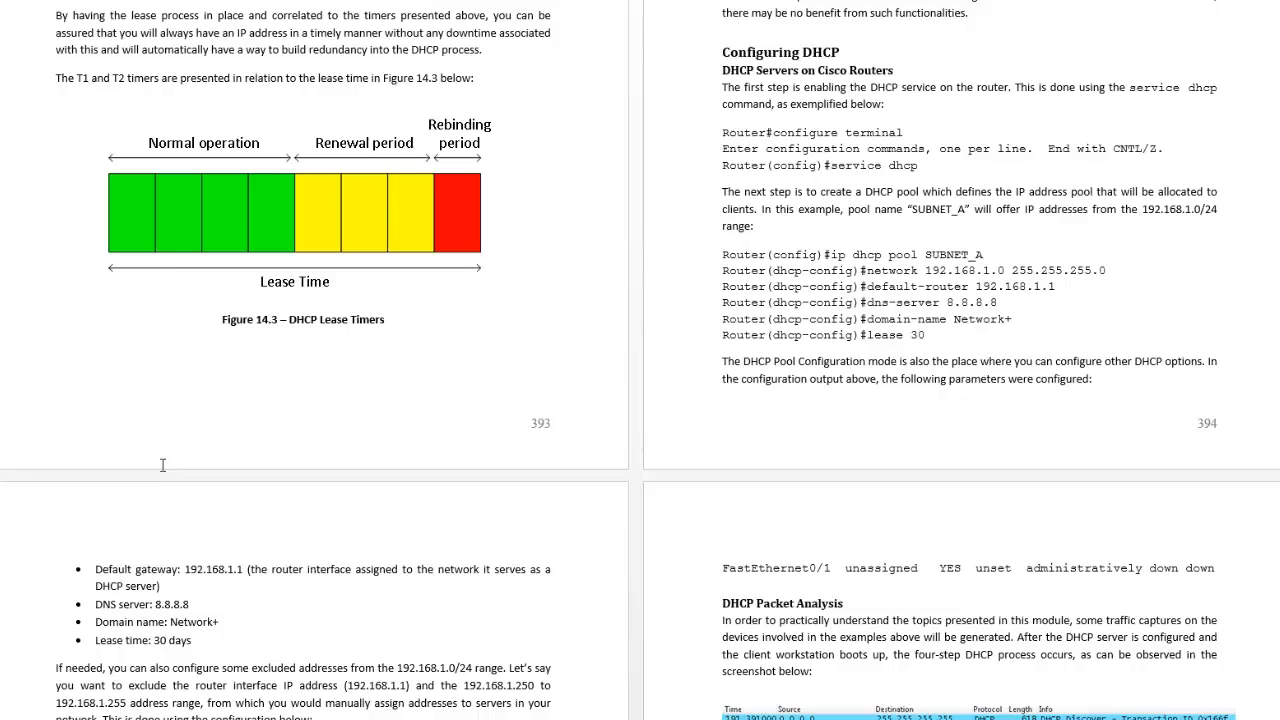
scroll("down", 3)
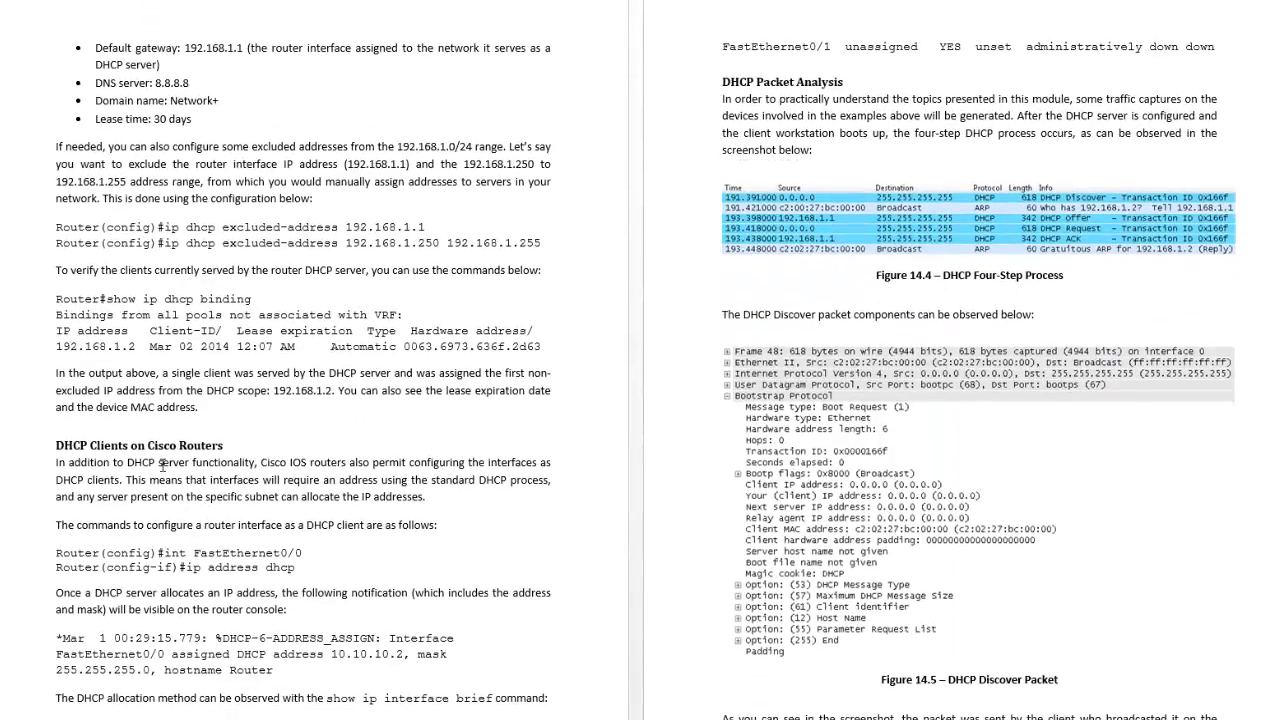
scroll("down", 3)
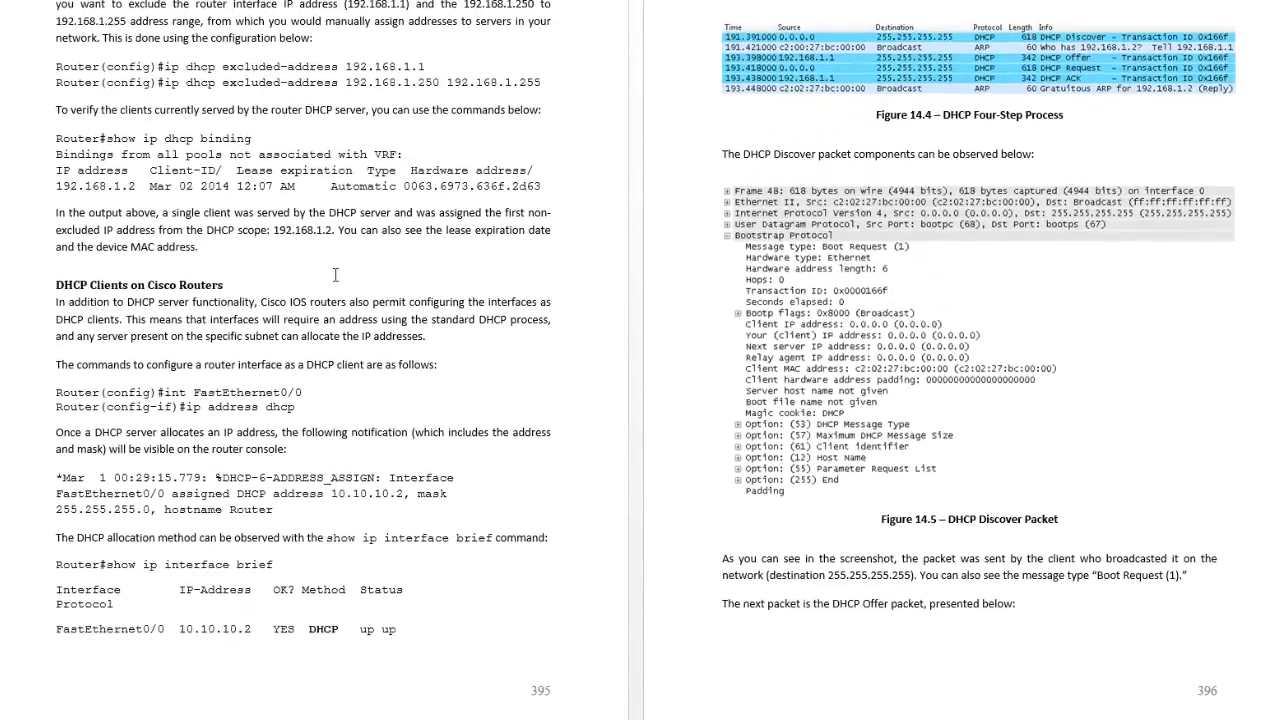
scroll("down", 3)
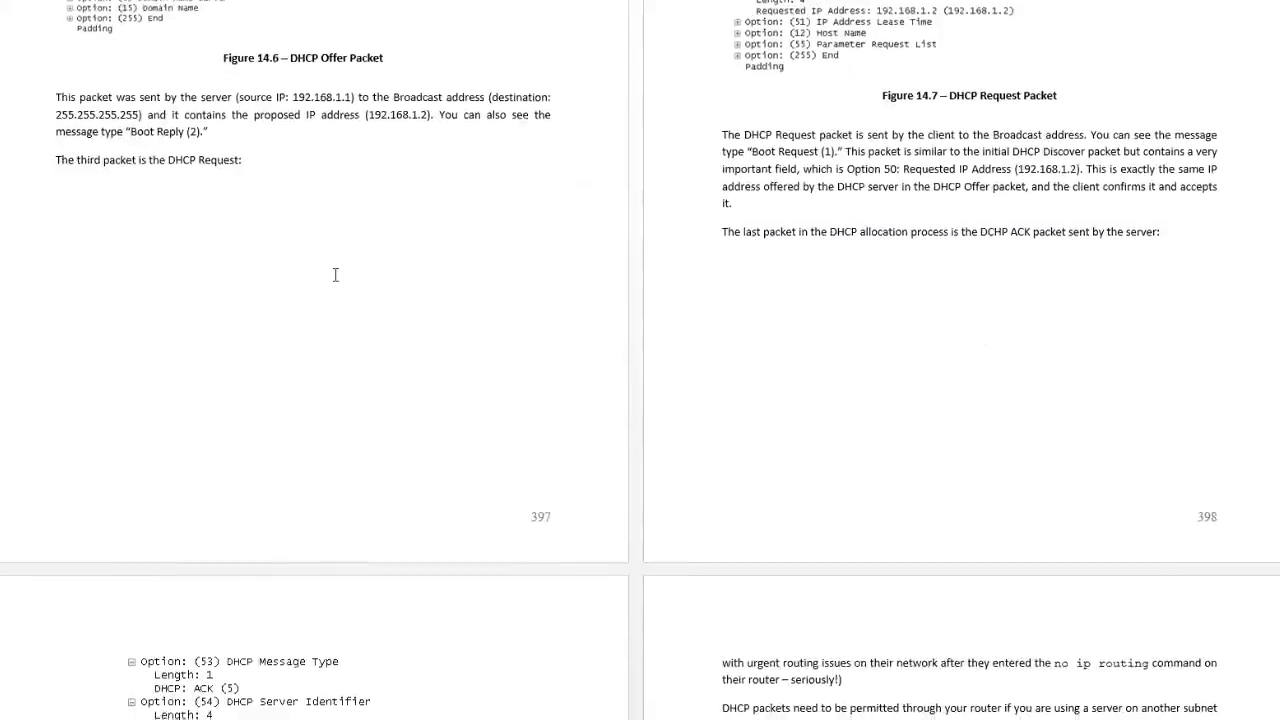
Scroll past the DHCP ACK packet and DNS operations to the Day 14 Answers and DHCP lab pages
scroll("down", 3)
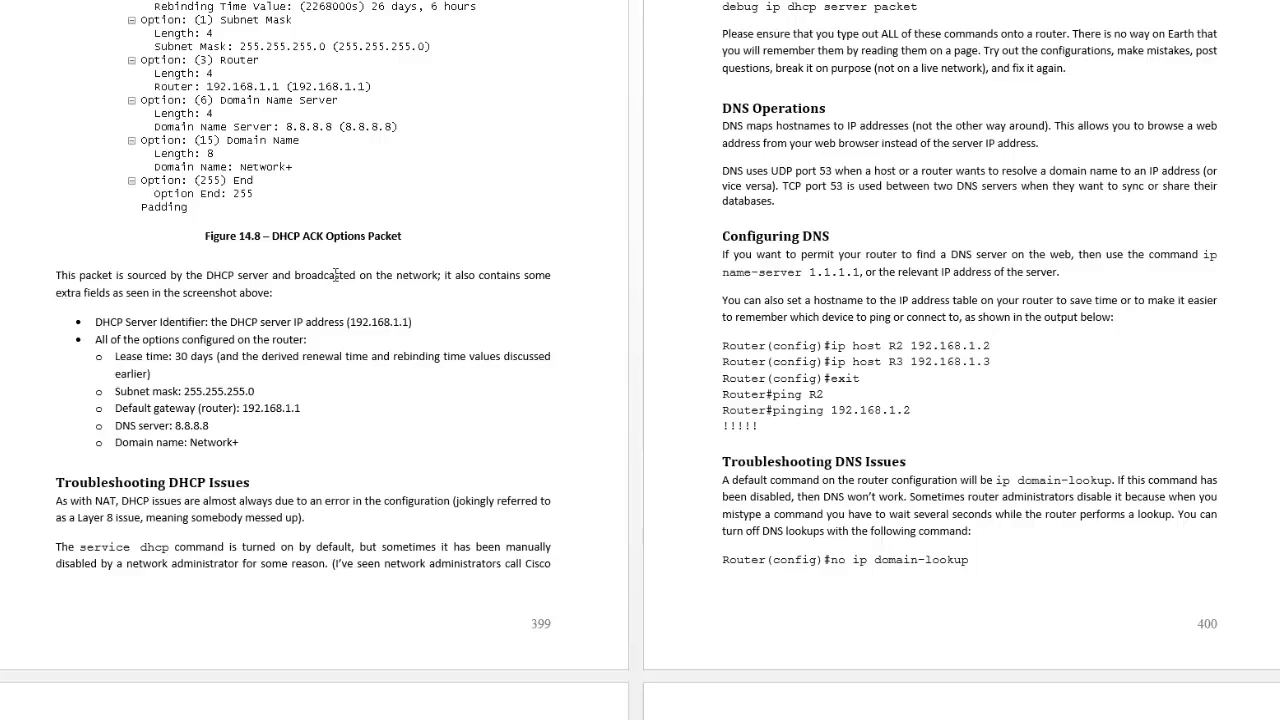
scroll("down", 3)
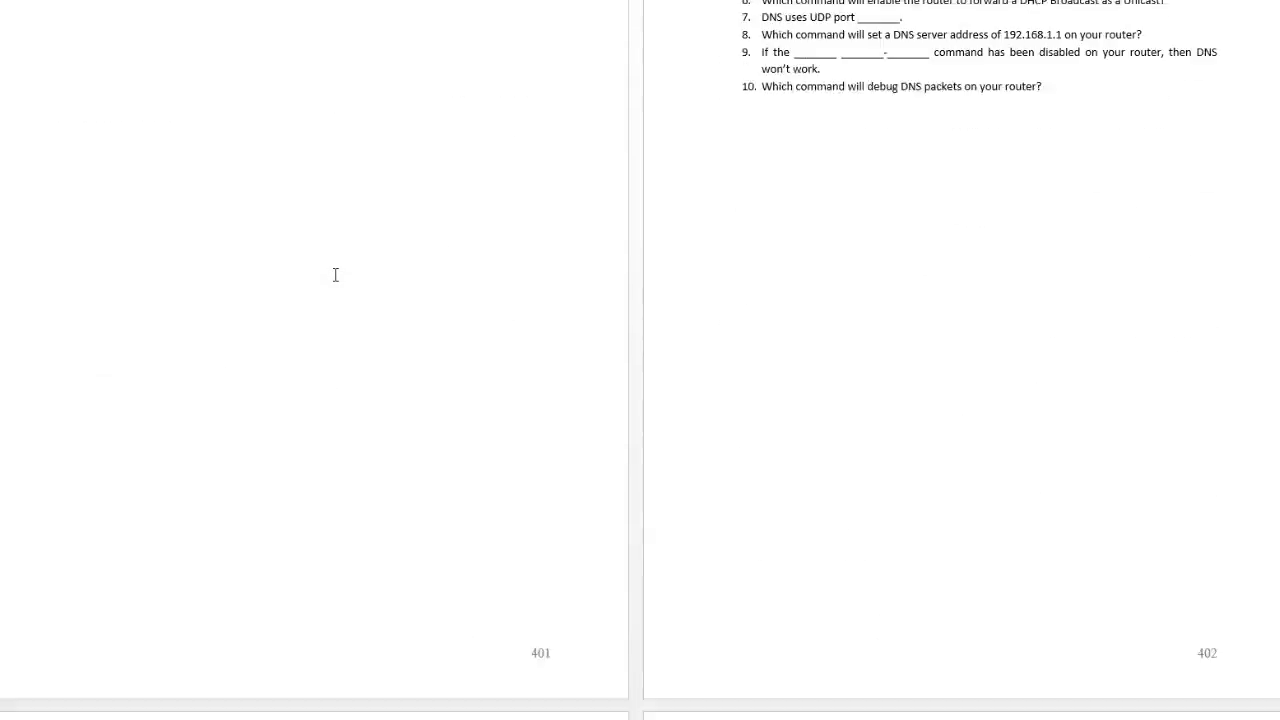
scroll("down", 3)
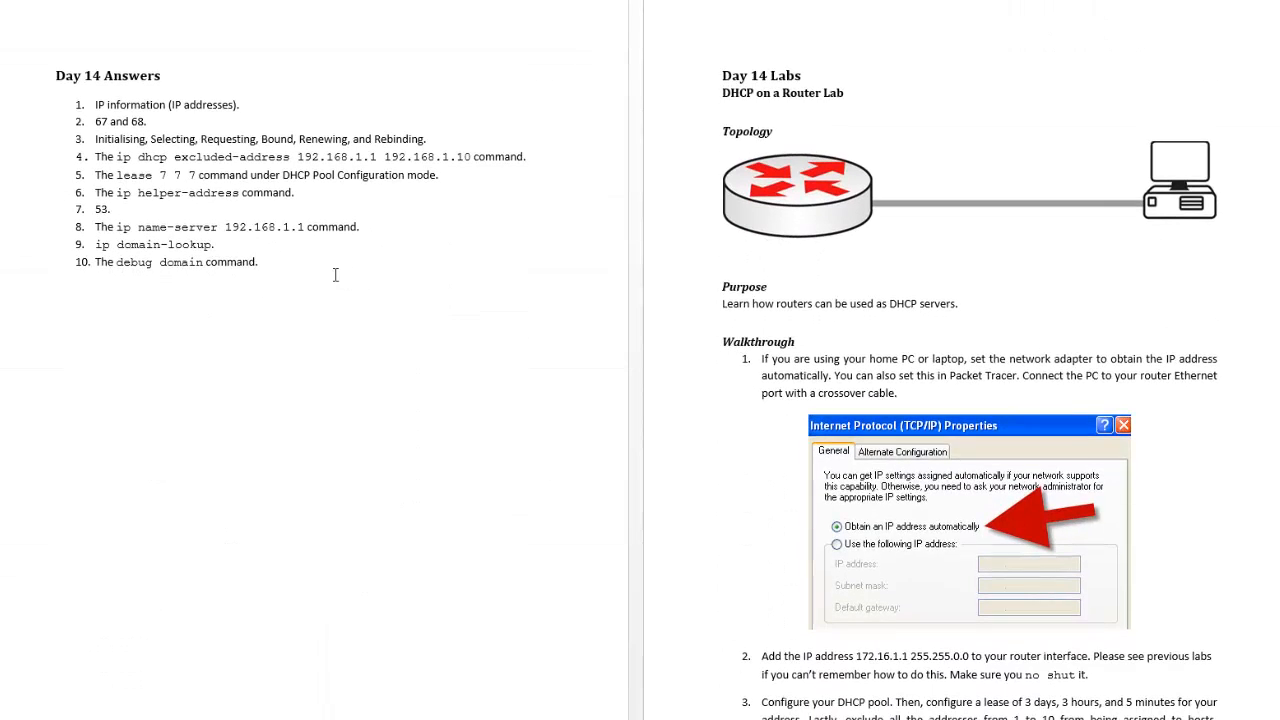
mouse_move(401, 302)
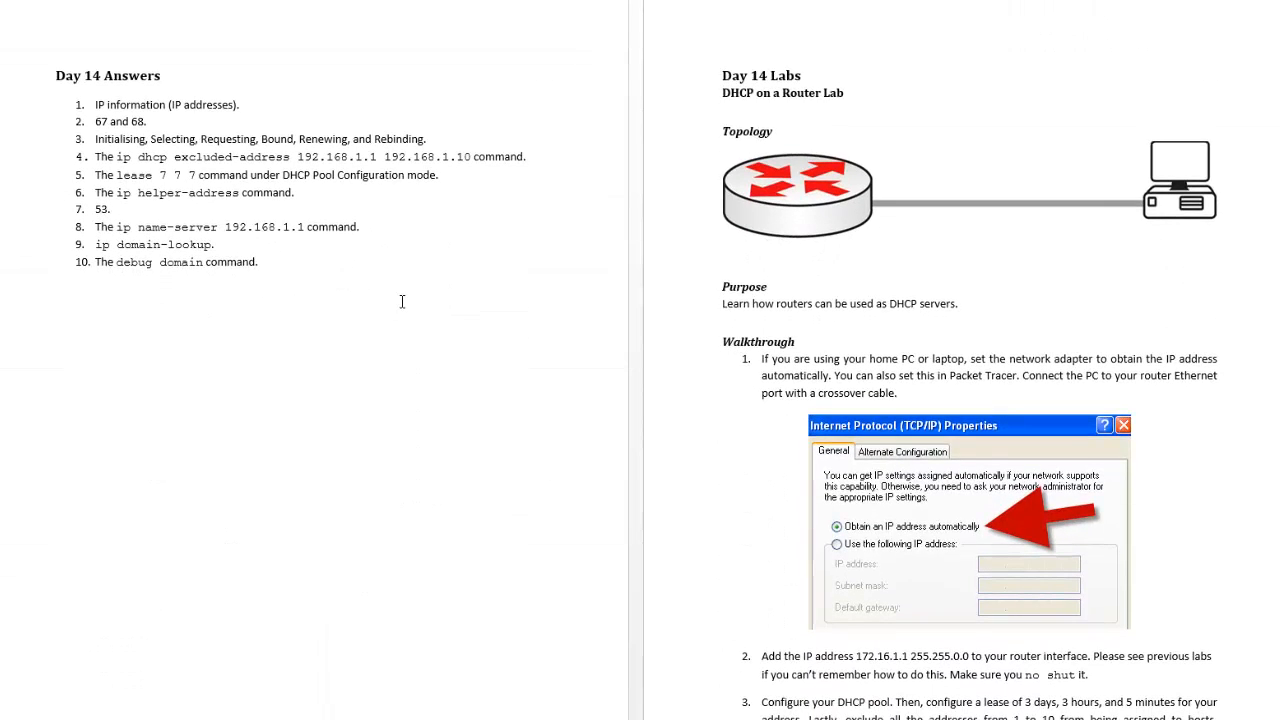